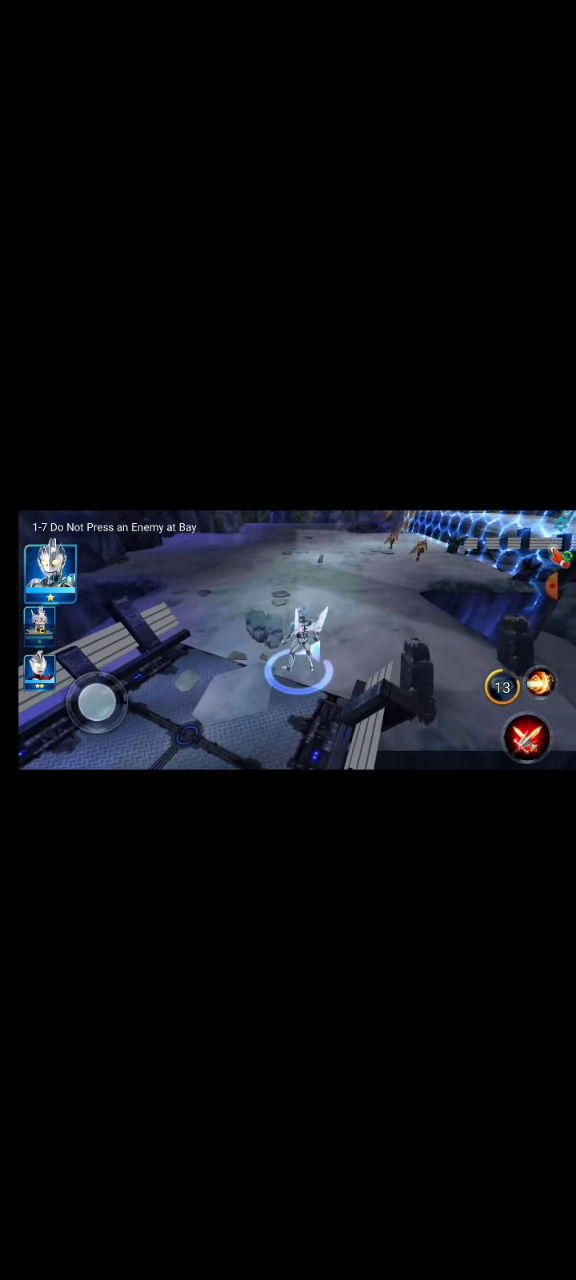
pyautogui.click(538, 686)
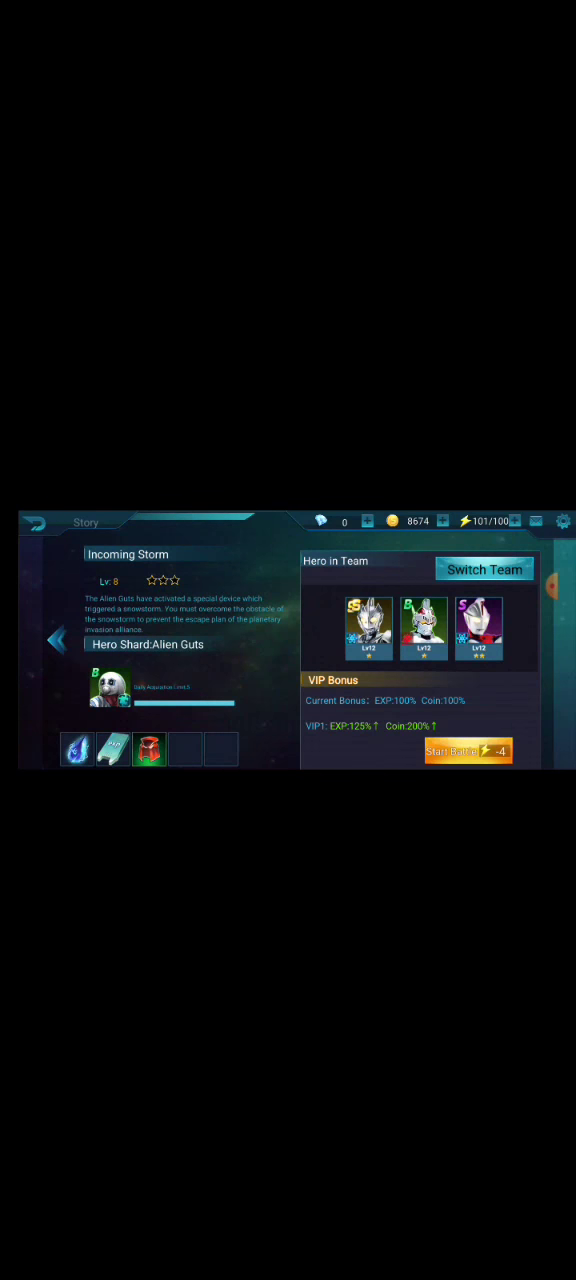
pyautogui.click(468, 751)
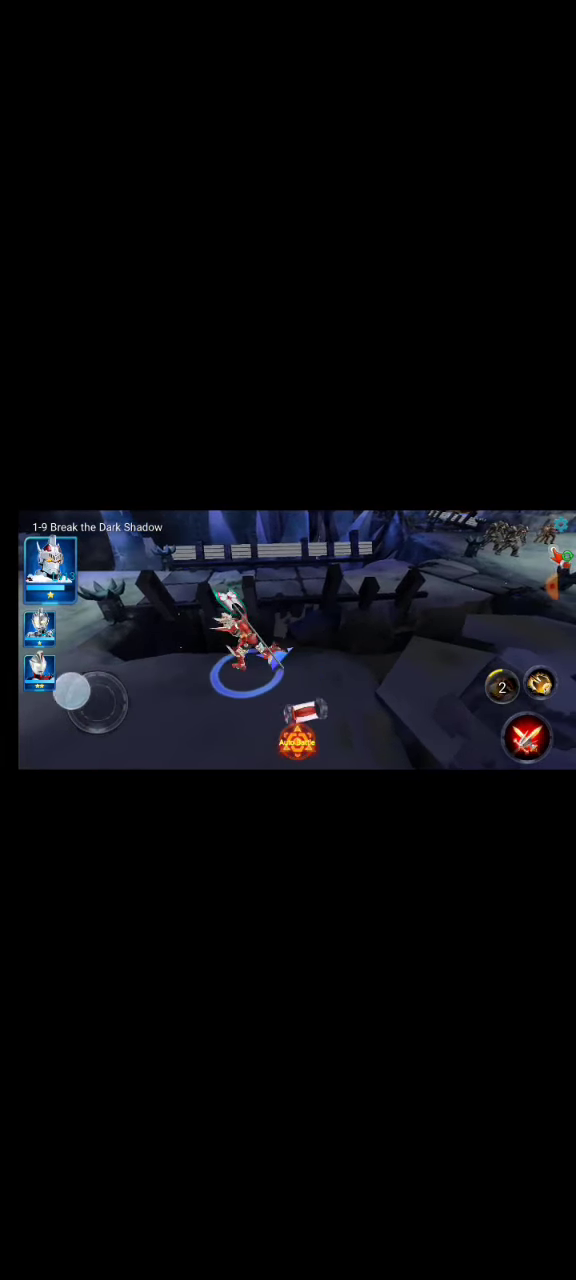
pyautogui.click(527, 741)
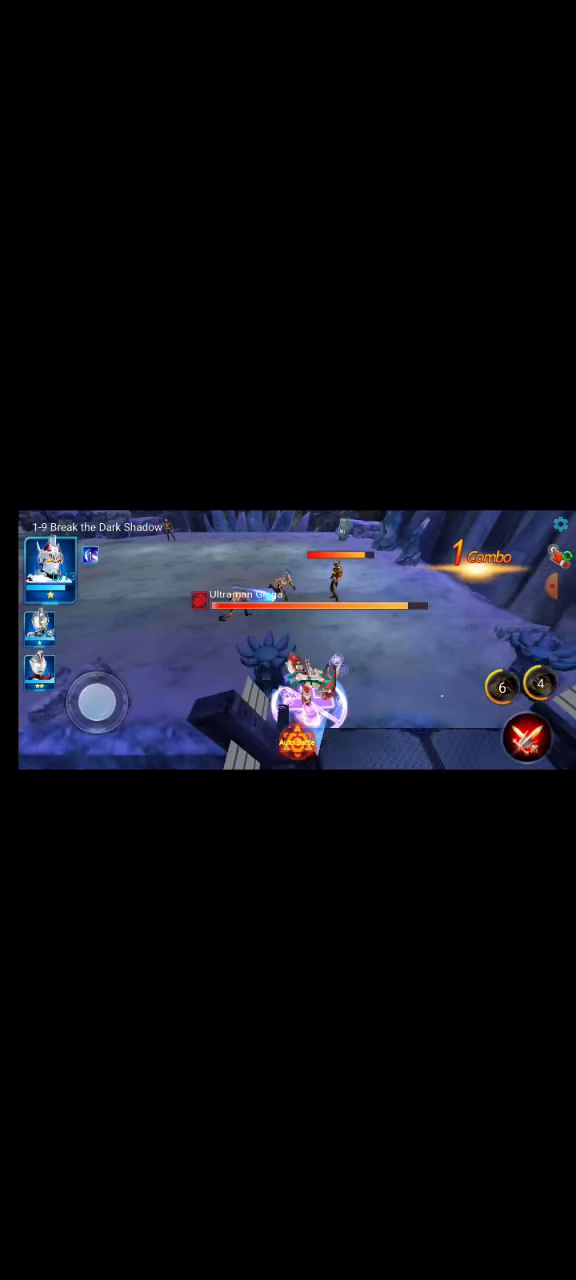